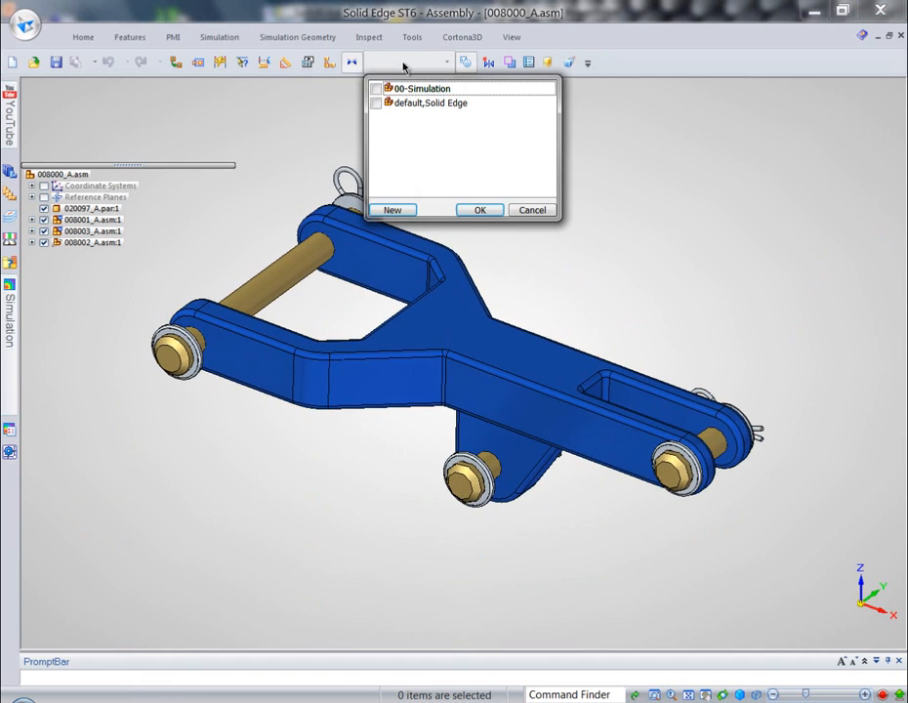
mouse_move(428, 97)
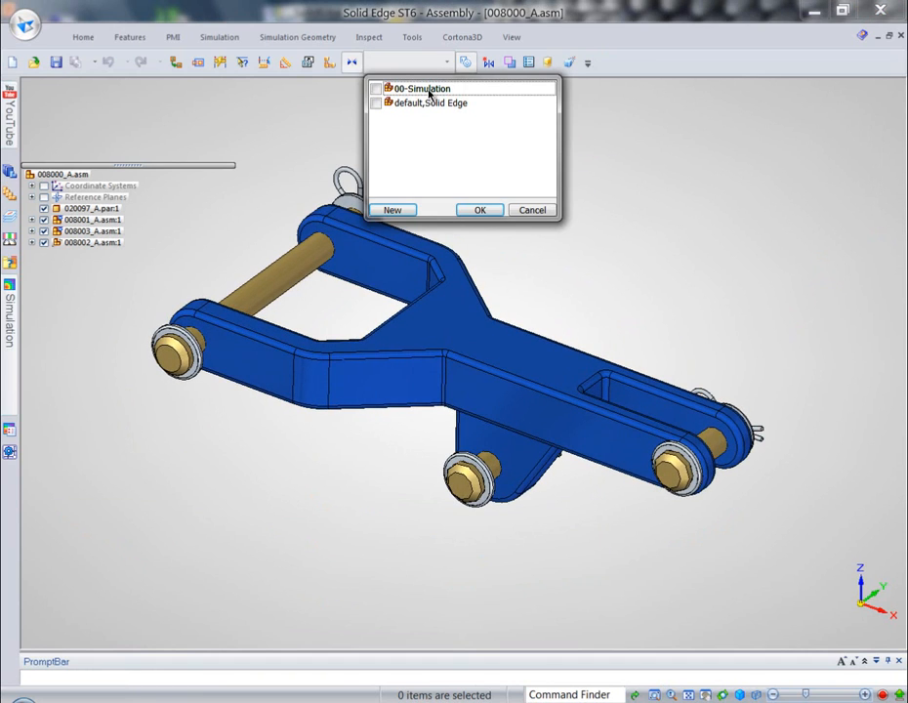
- Apply the 00-Simulation configuration, hiding washers, cotter pins and the top eye
left_click(480, 210)
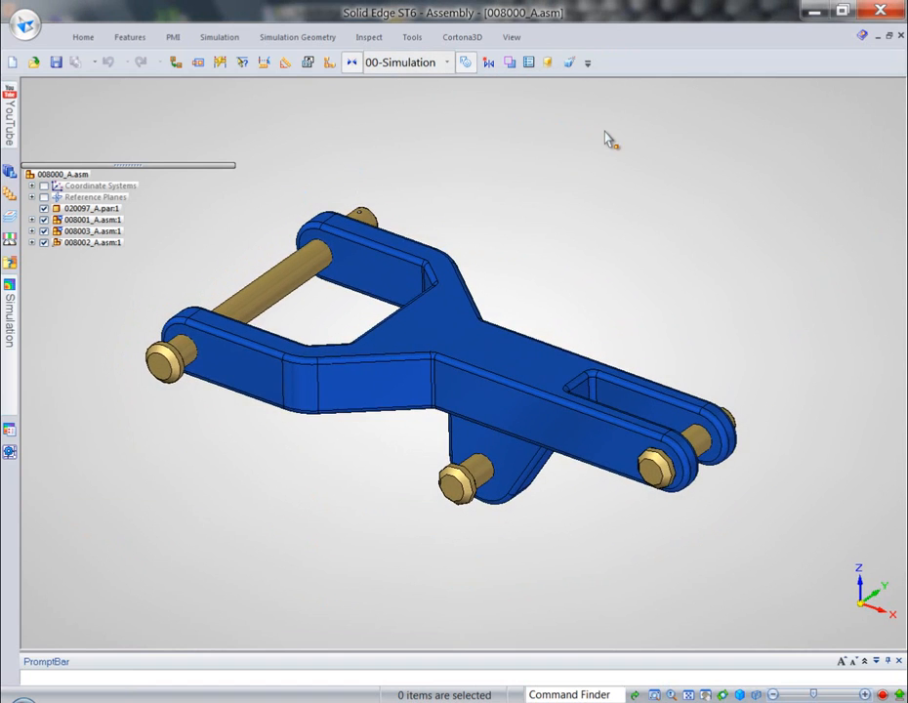
left_click(93, 208)
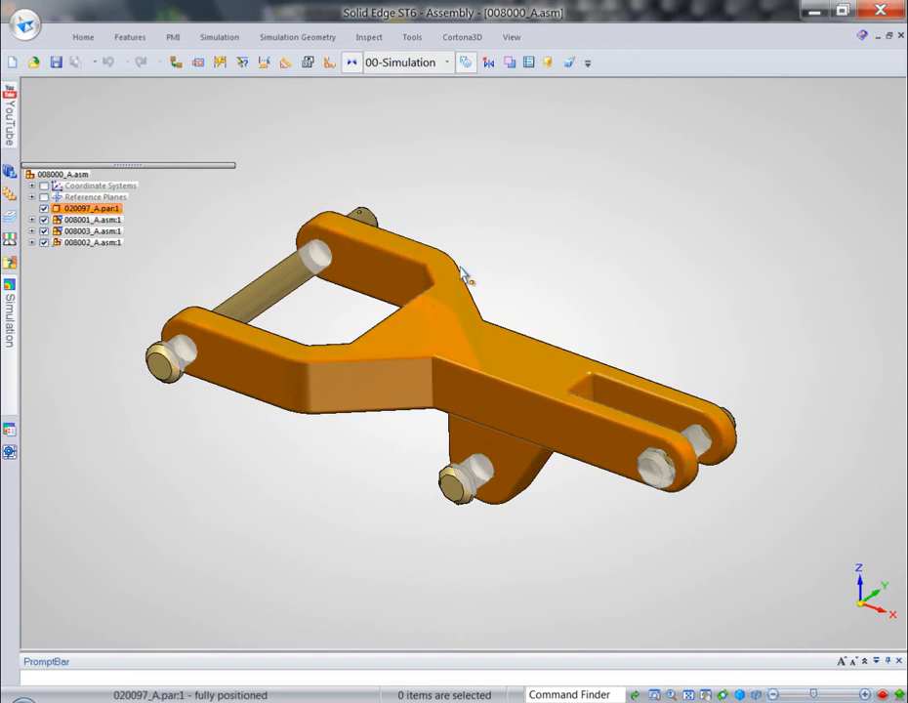
- Delete Round 11 and Round 12 in the arm's simplified version
double_click(86, 208)
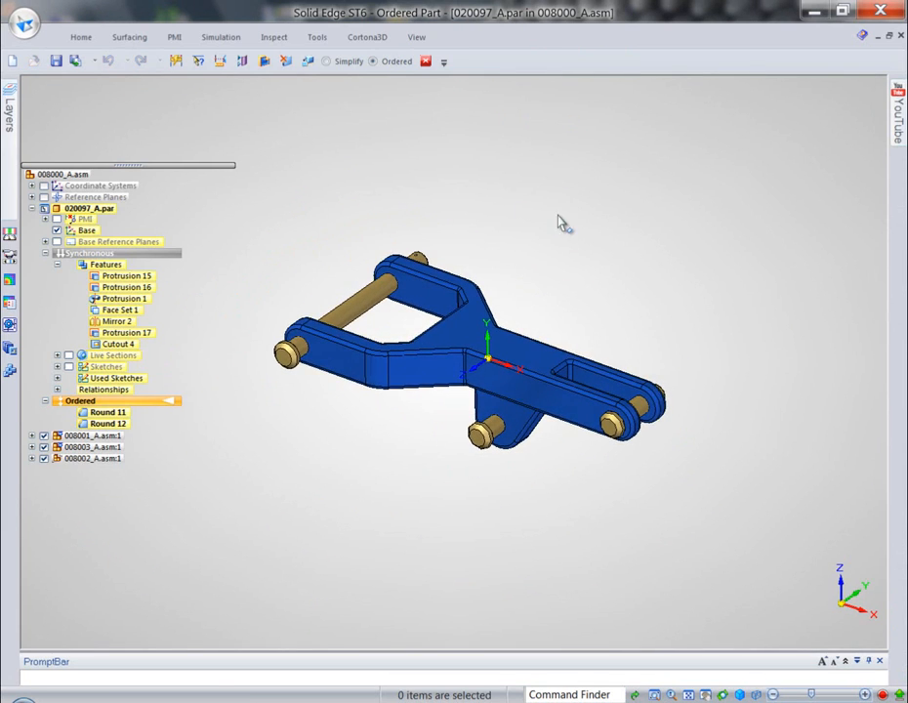
left_click(286, 61)
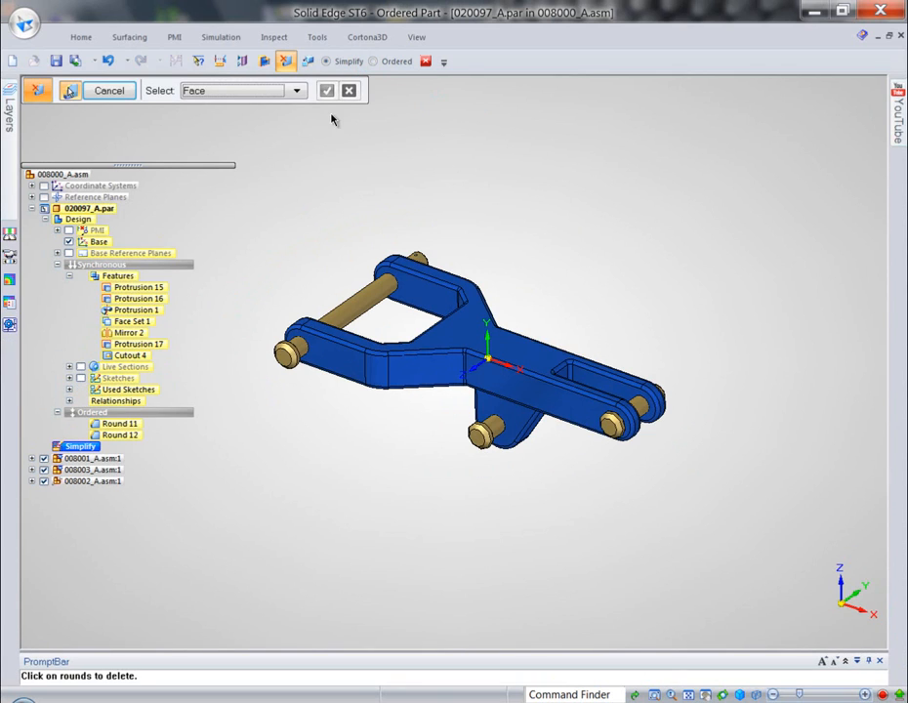
left_click(296, 90)
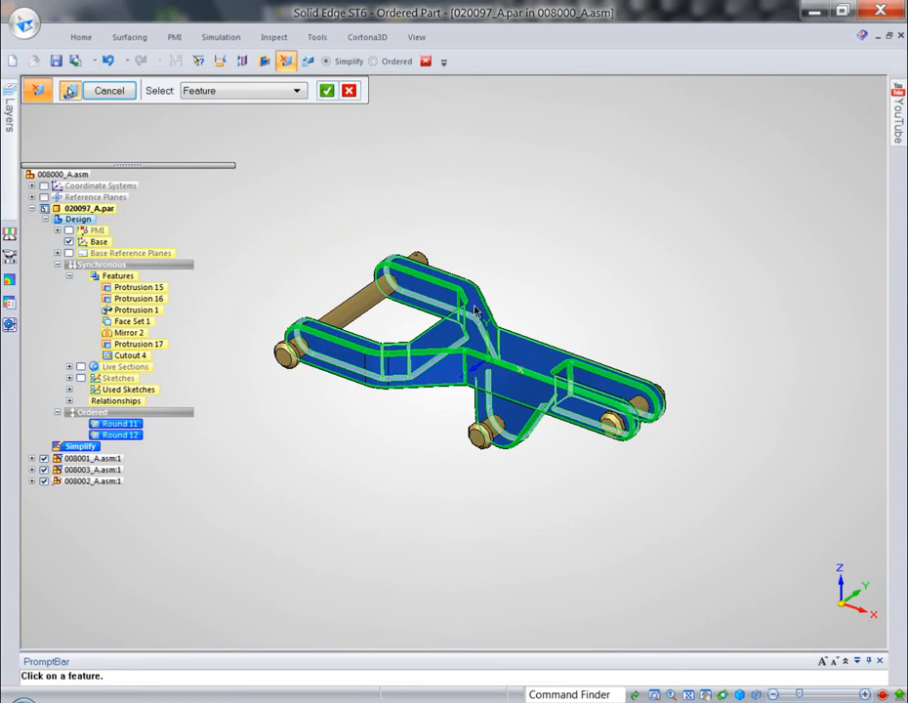
left_click(327, 90)
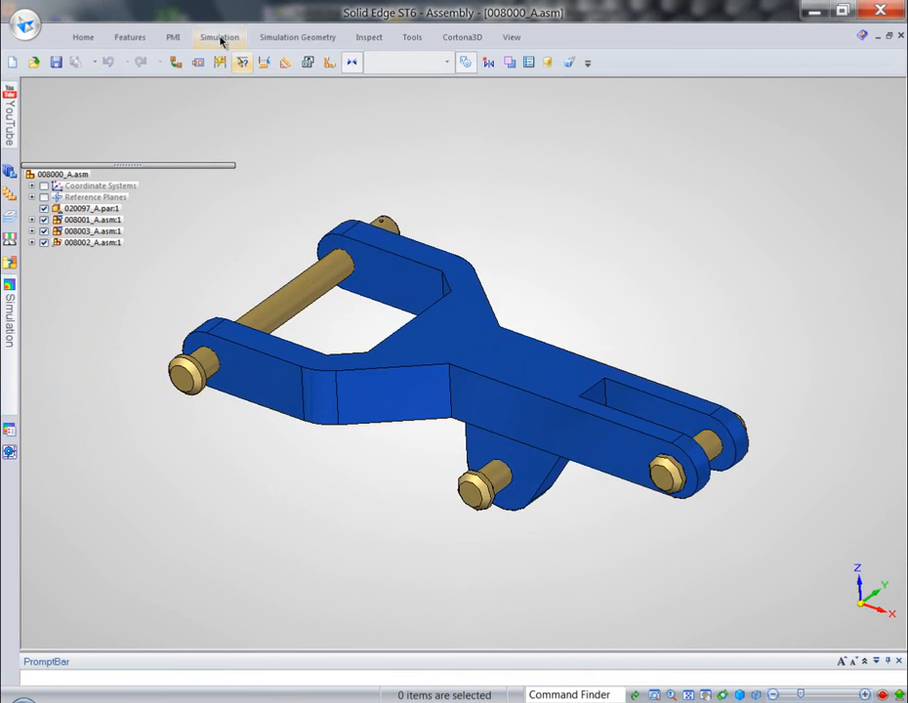
- Start a new study and browse the study types in Create Study
left_click(219, 37)
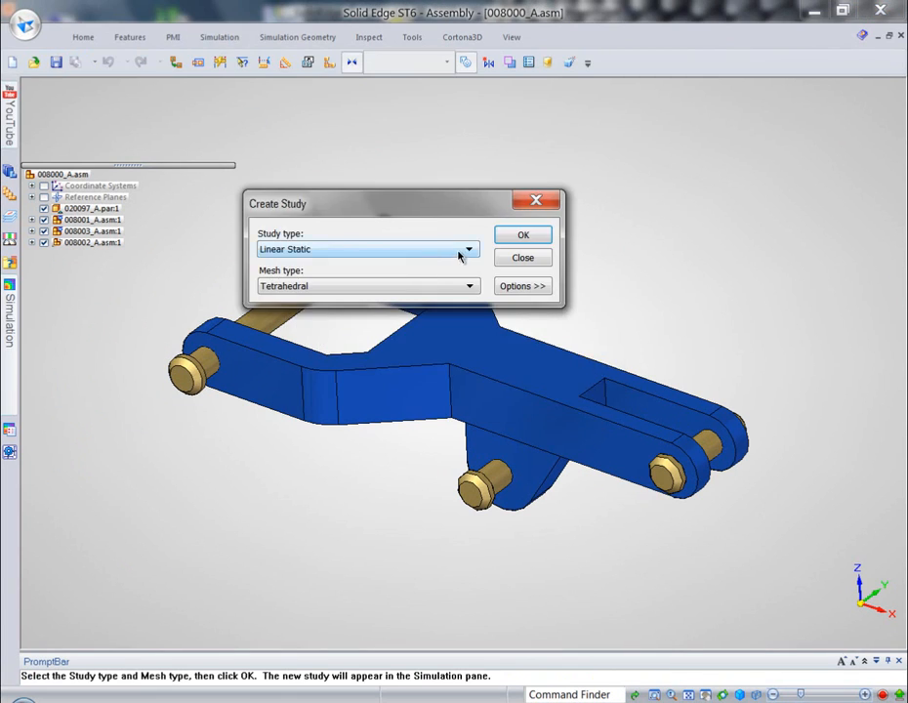
left_click(469, 249)
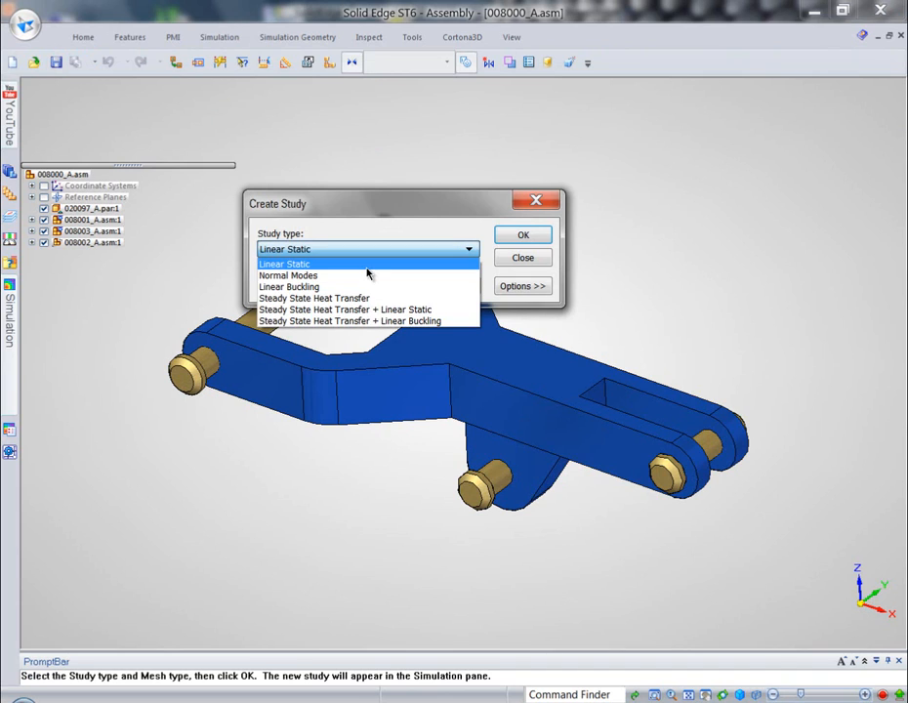
mouse_move(357, 276)
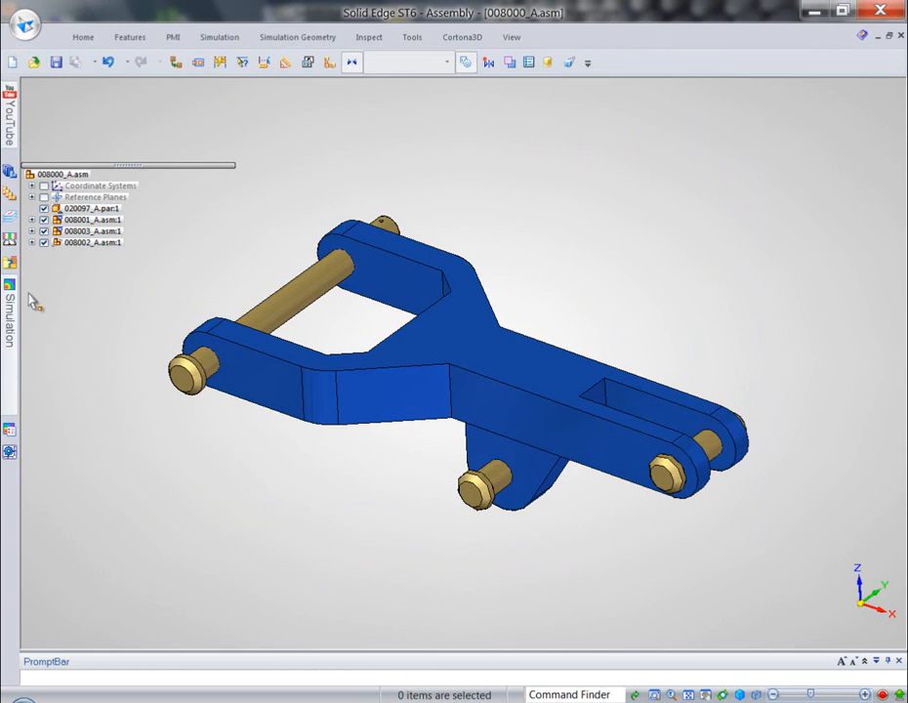
- Show the Static Study 1 tree and start a Force load
left_click(219, 37)
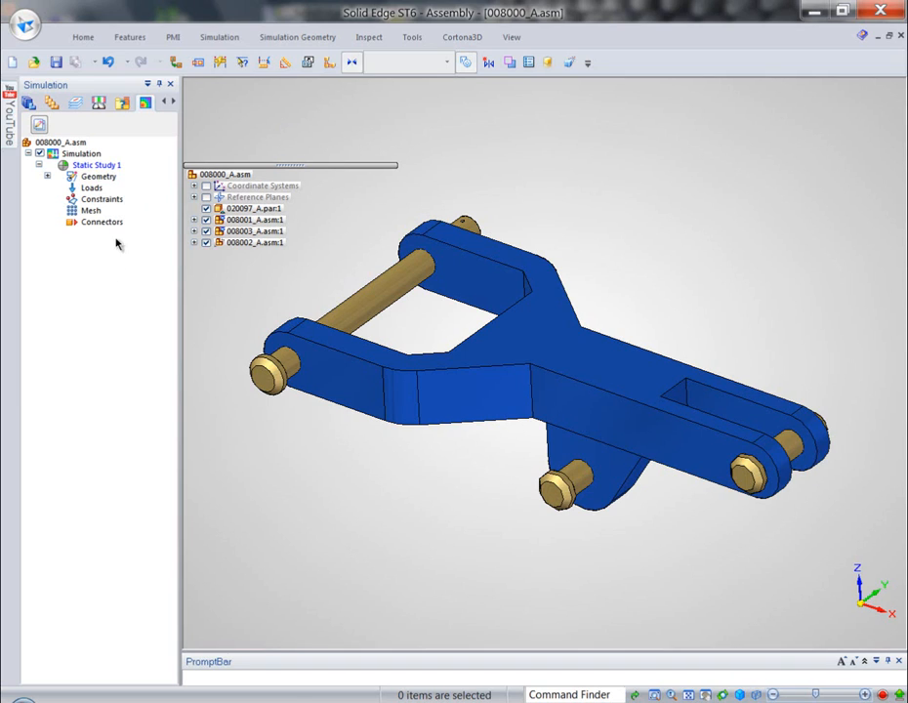
mouse_move(510, 143)
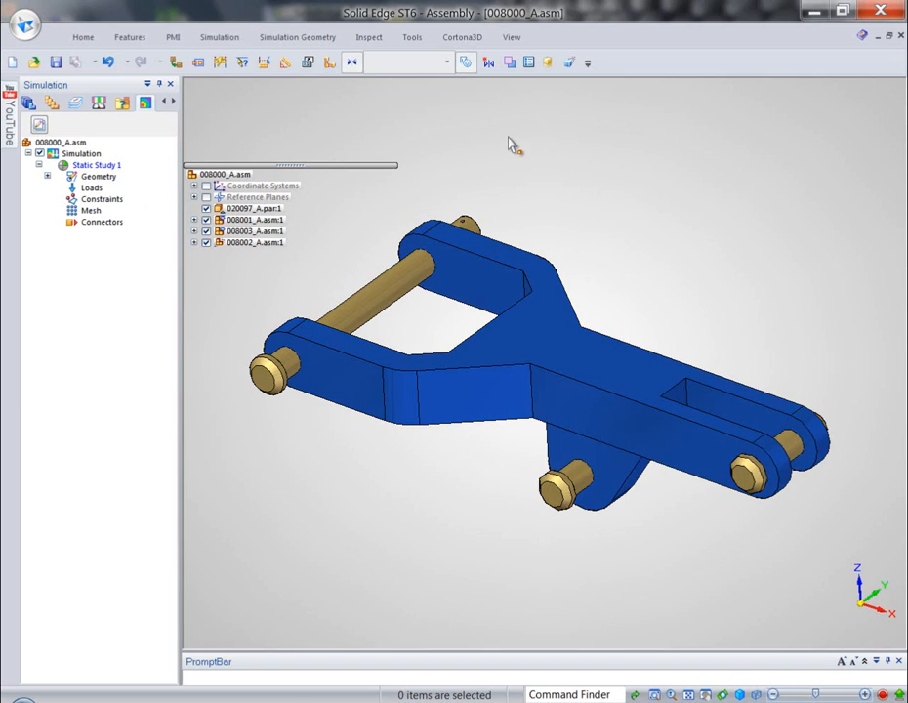
left_click(219, 37)
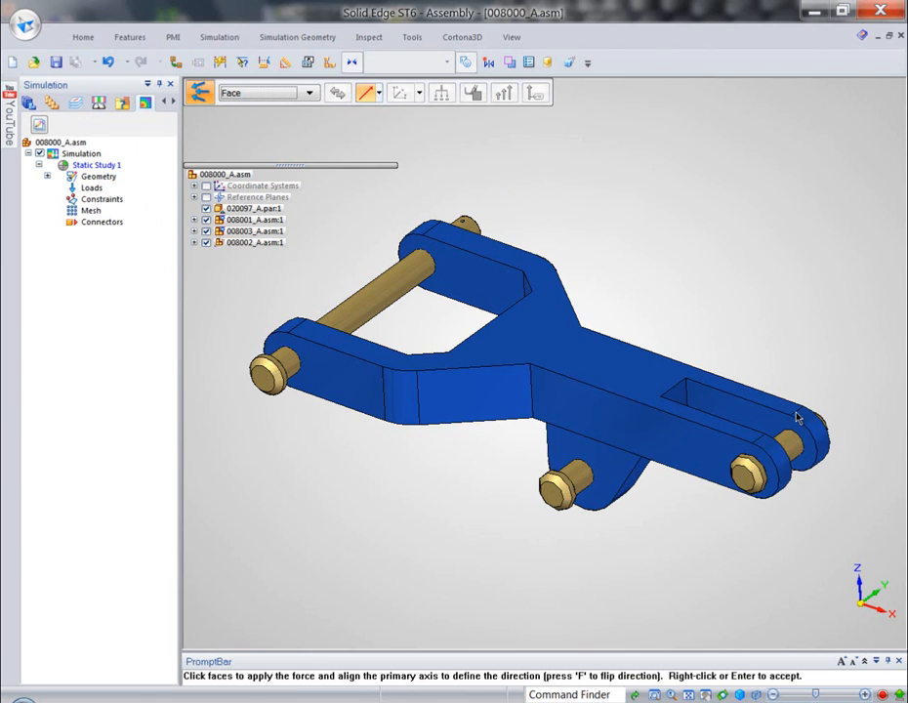
- Apply a 3000 lbf force to the pin face at the arm's far end
left_click(781, 444)
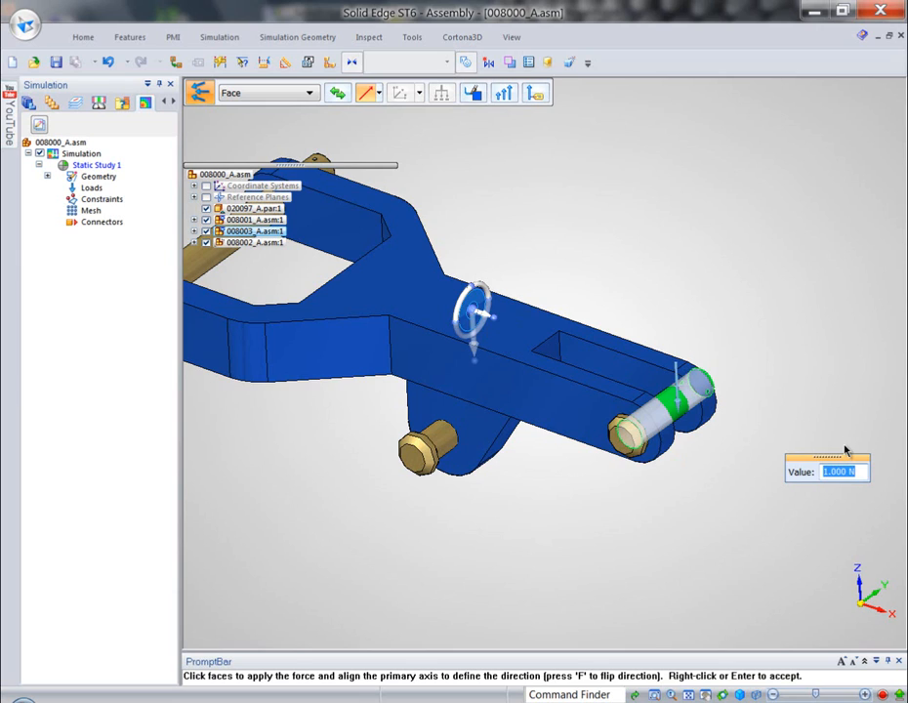
type("3000")
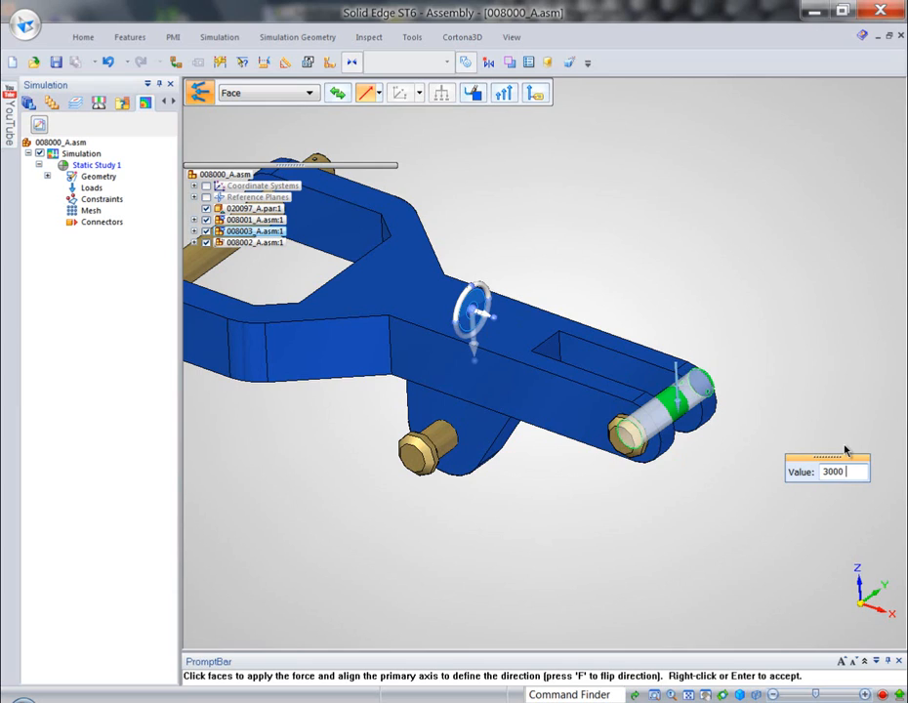
type("lbf")
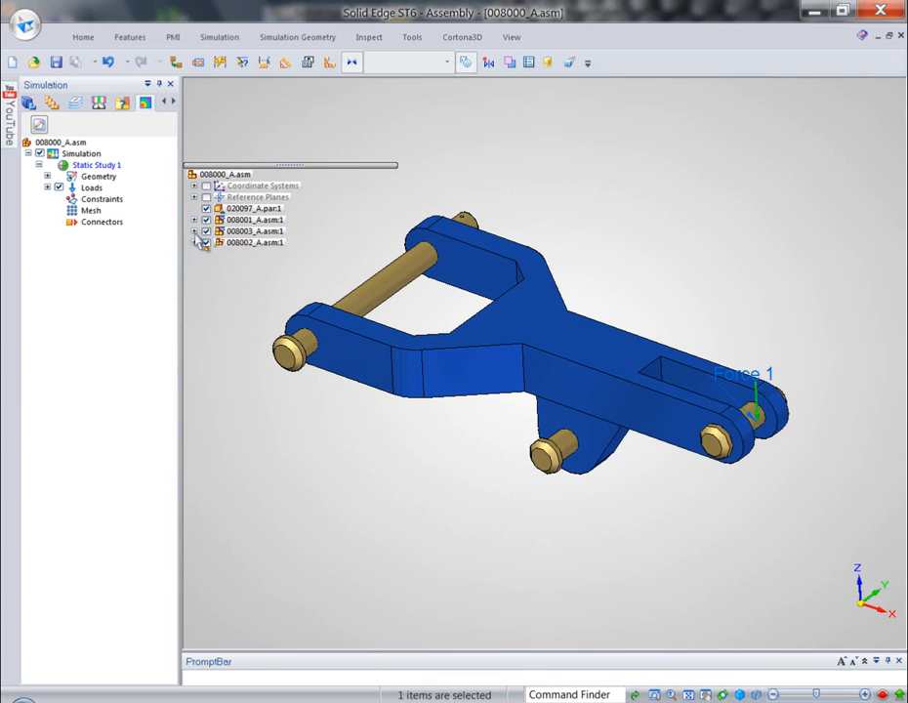
- Add a Fixed constraint to the pin faces
left_click(219, 37)
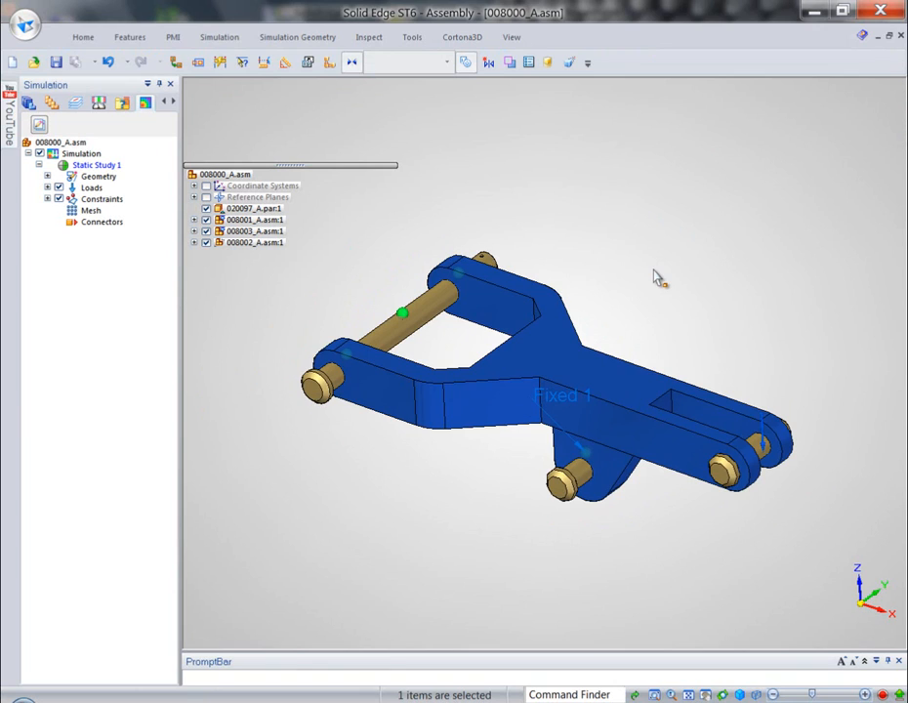
mouse_move(478, 132)
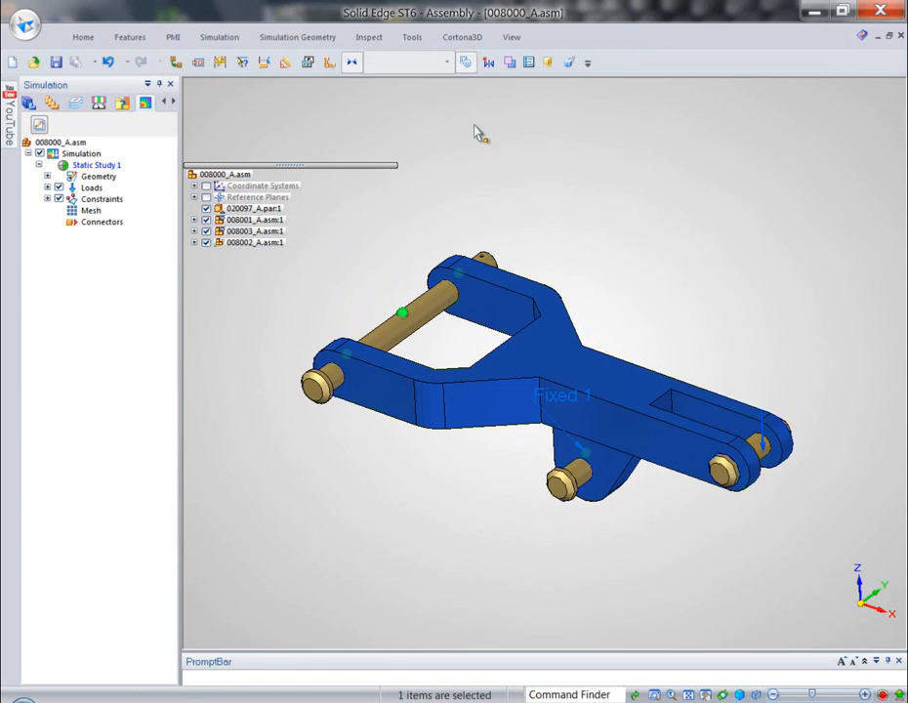
left_click(218, 37)
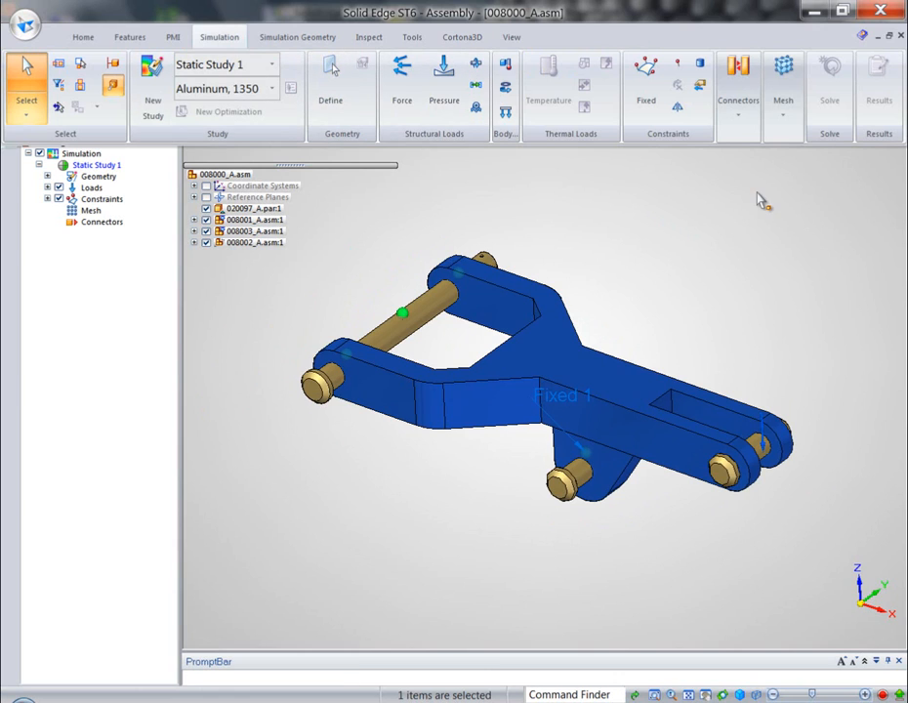
- Find contacts, preview the third connection, and create the glue connectors
left_click(738, 73)
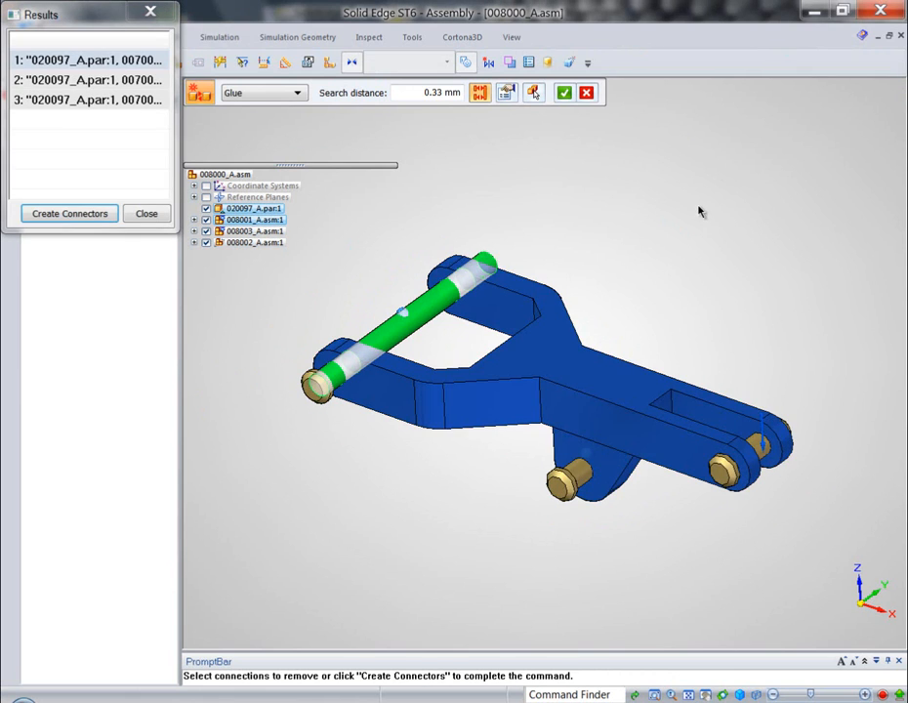
left_click(88, 99)
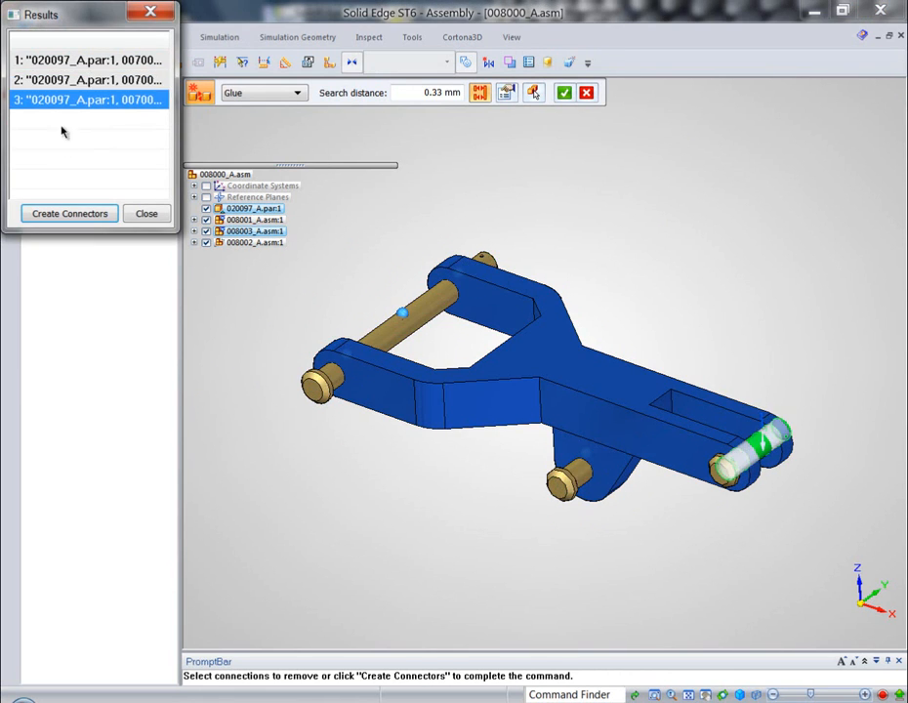
left_click(68, 212)
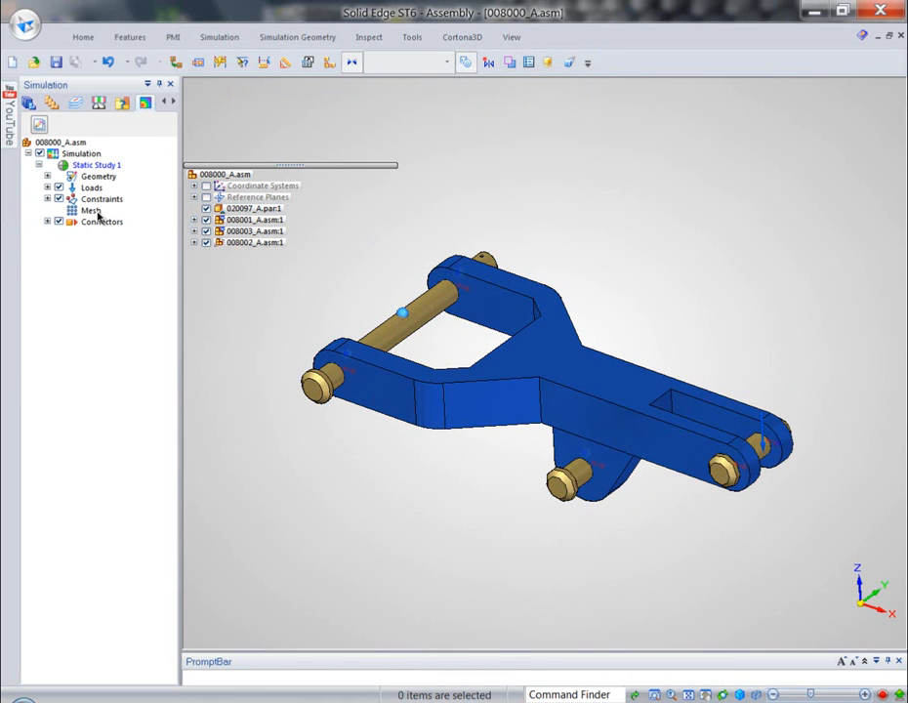
- Generate the tetrahedral mesh (49179 nodes, 30377 elements) and run Mesh & Solve
left_click(90, 210)
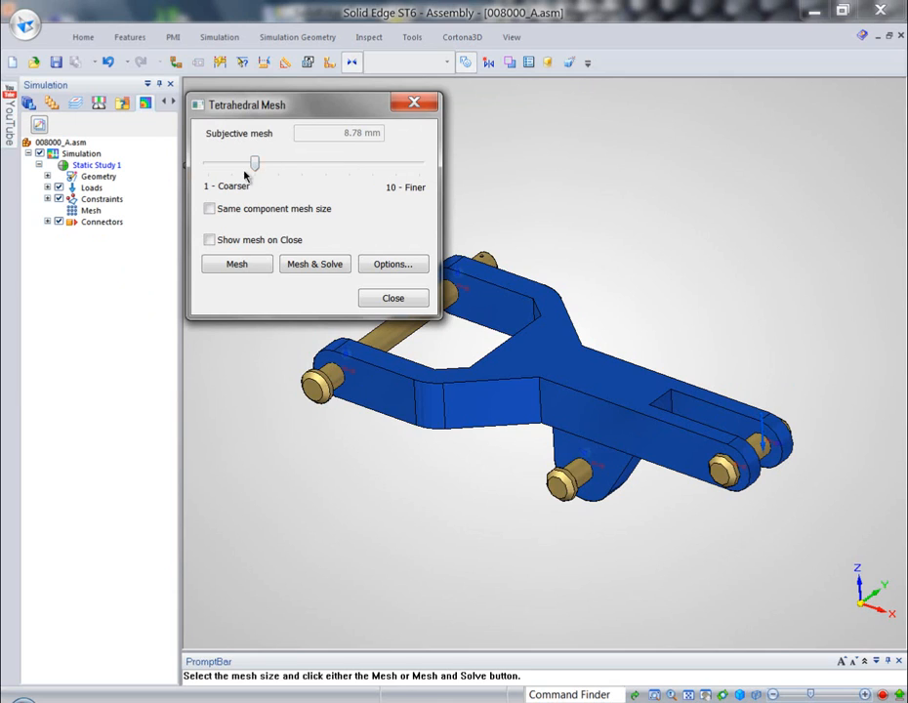
left_click(236, 264)
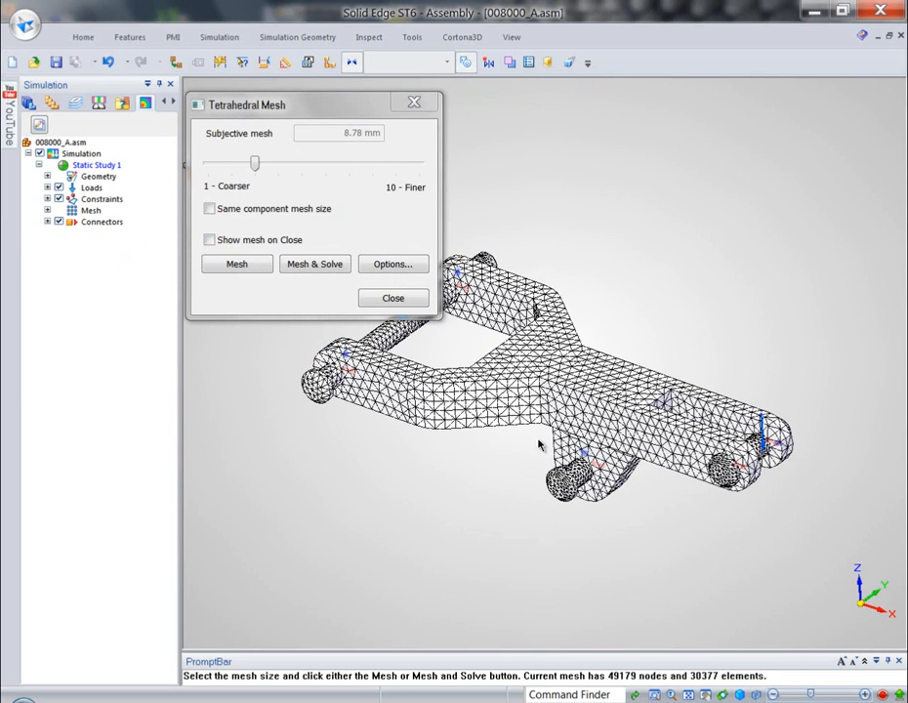
mouse_move(672, 330)
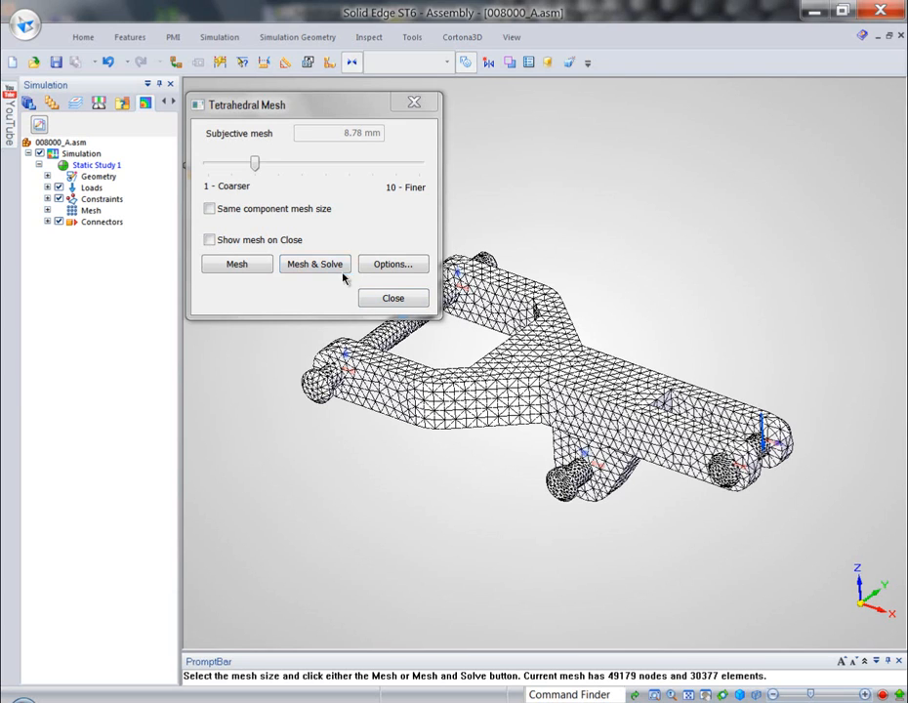
left_click(314, 263)
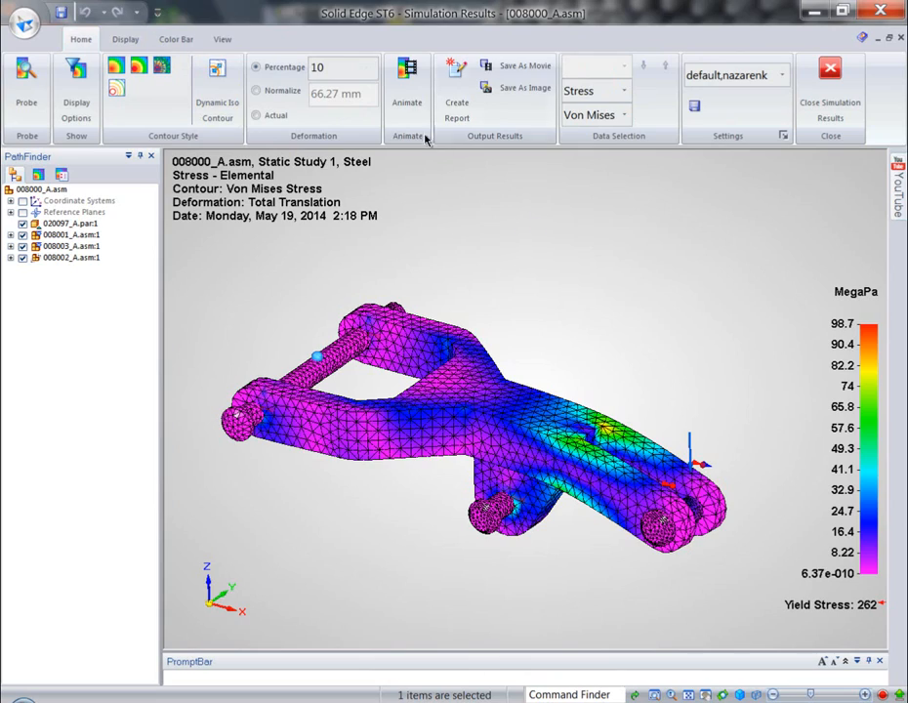
- Review the Von Mises results (98.7 MegaPa peak) and open the component list
left_click(407, 88)
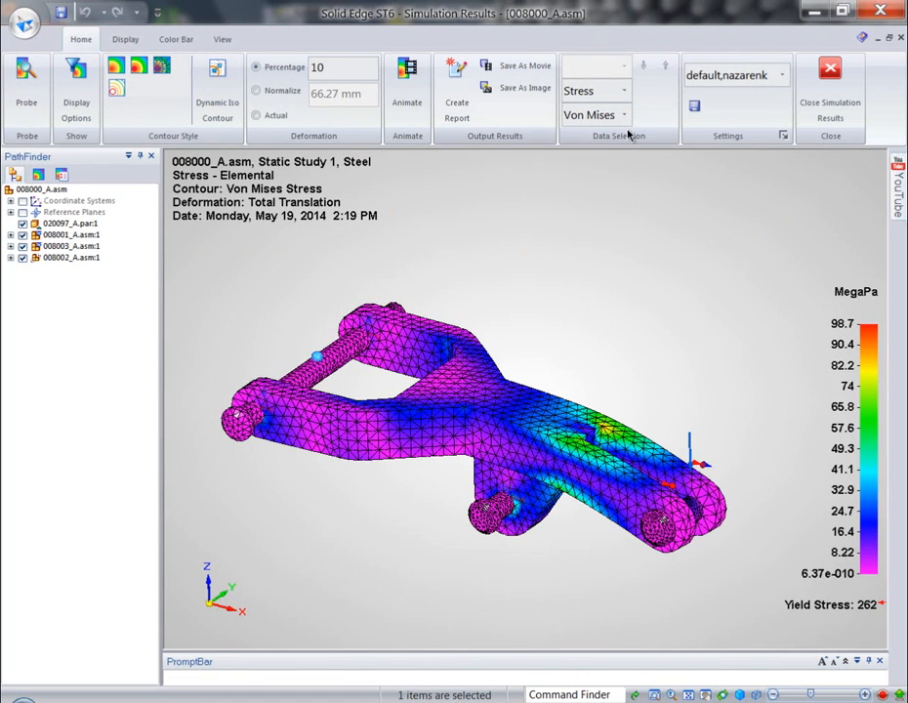
left_click(622, 114)
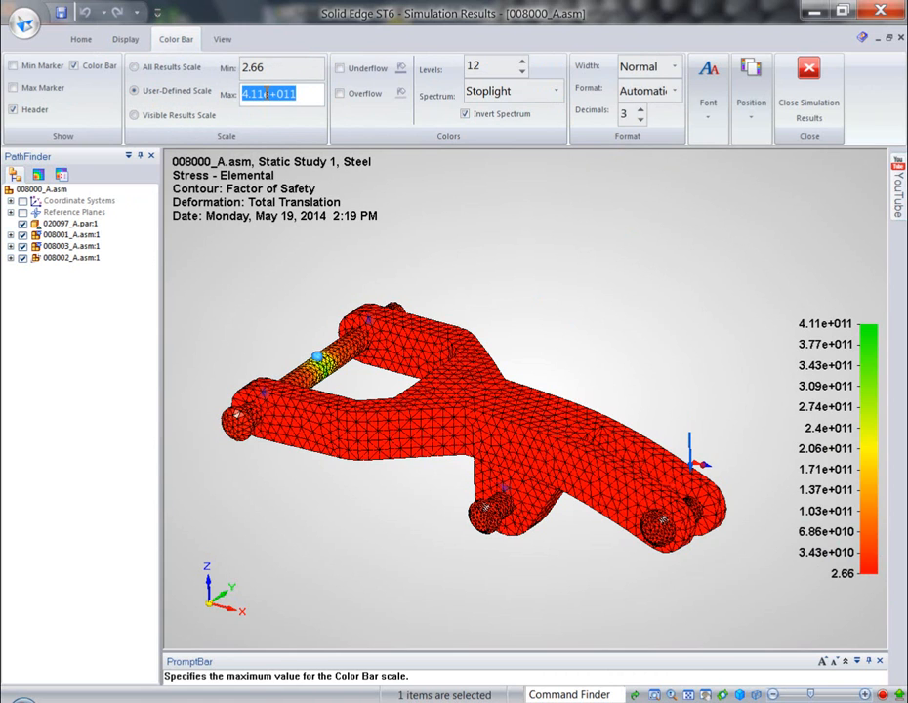
- Set the factor-of-safety color bar maximum to 5 and close Simulation Results
type("5")
left_click(283, 69)
type("4")
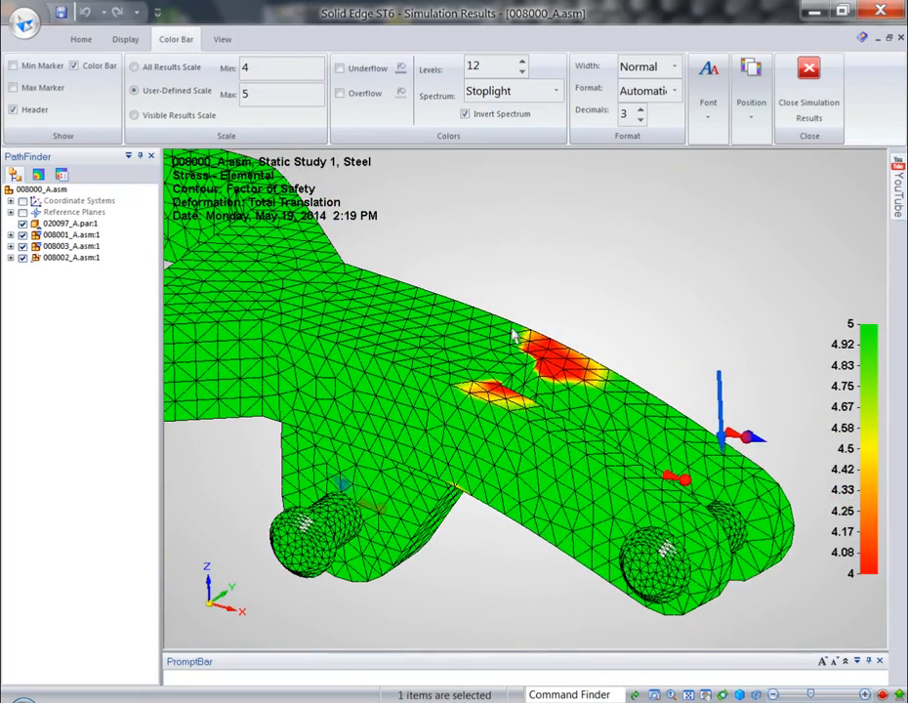
mouse_move(809, 88)
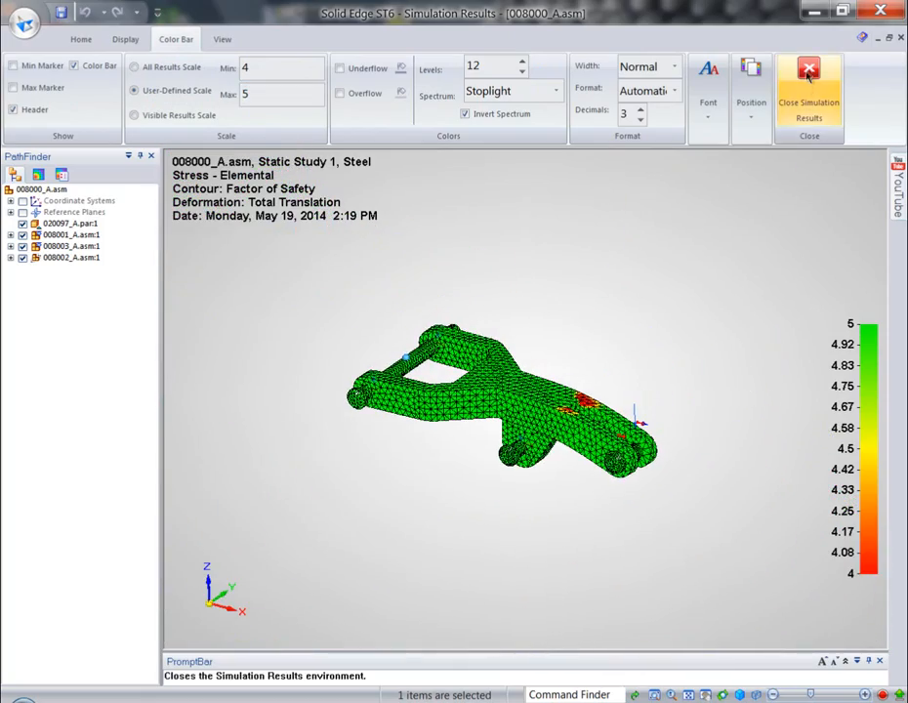
left_click(809, 88)
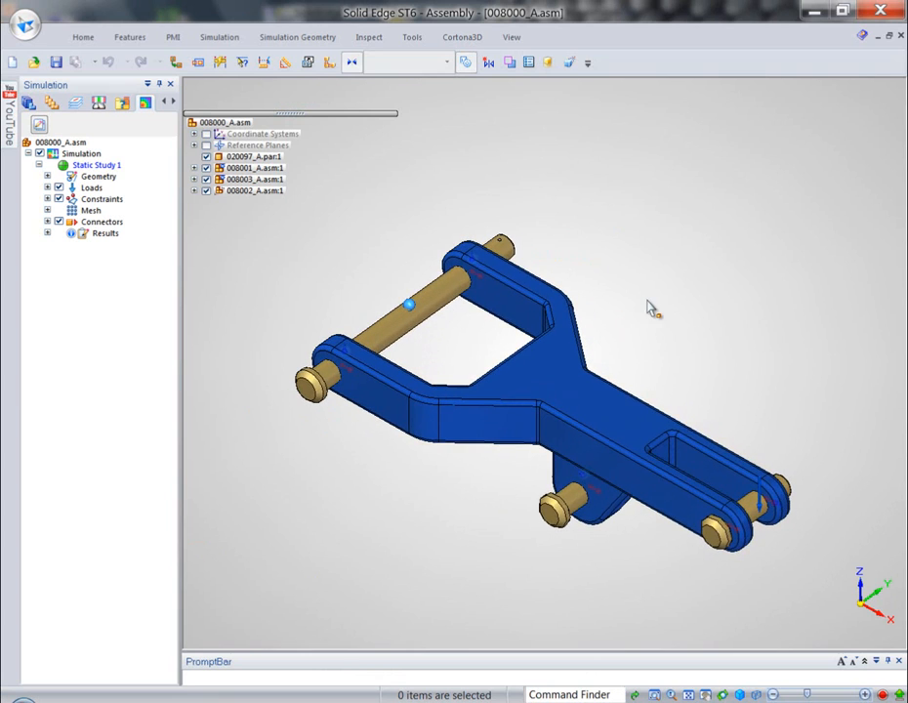
- Modify the assembly and expand Mesh to reveal the four parts and update warnings
left_click(488, 292)
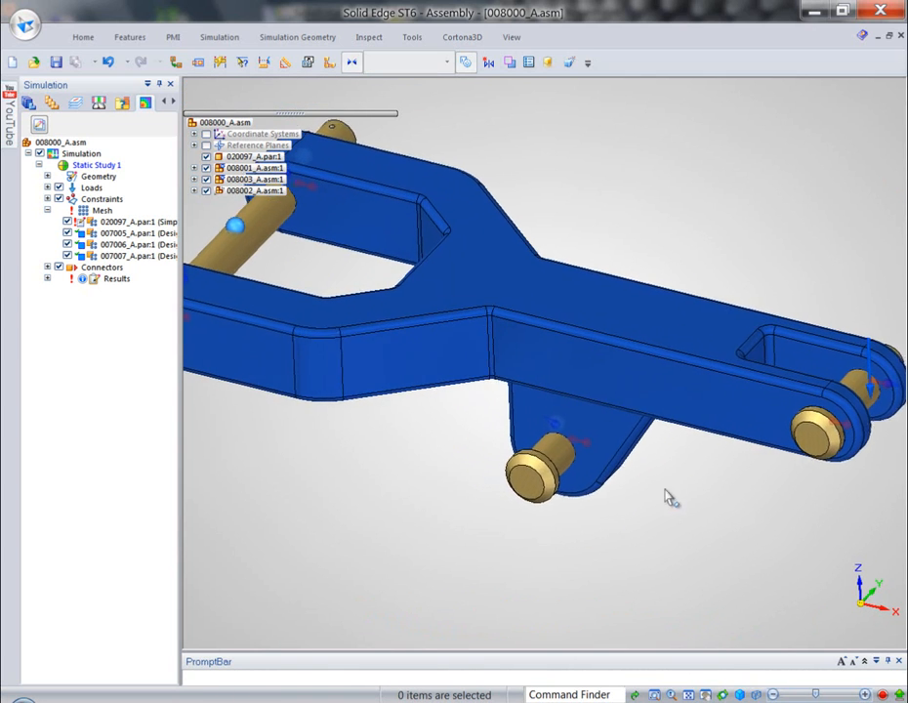
left_click(649, 447)
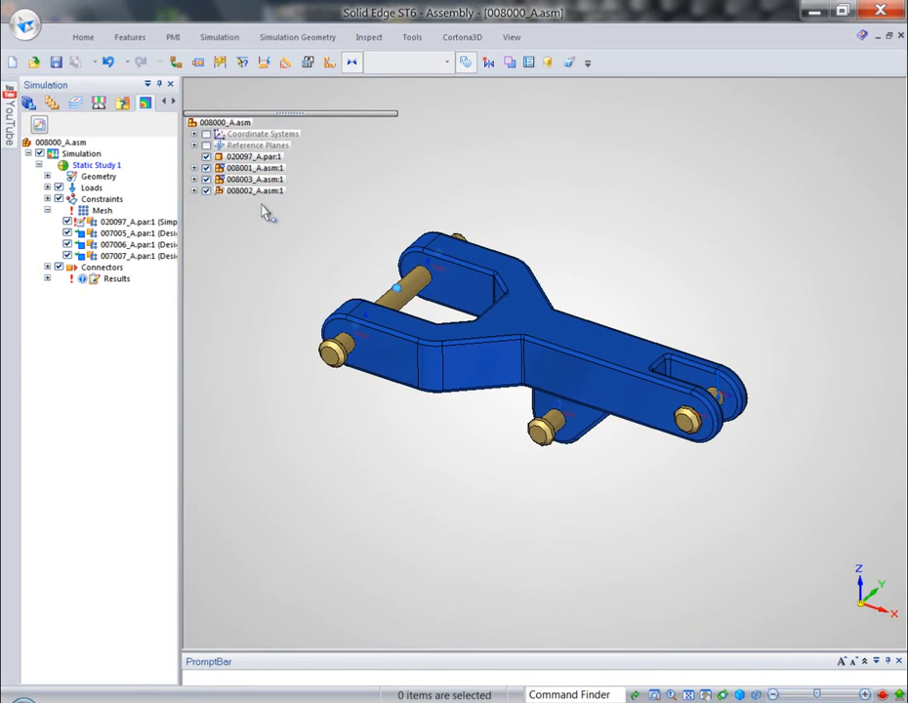
- Solve Static Study 1 again from its context menu
right_click(97, 165)
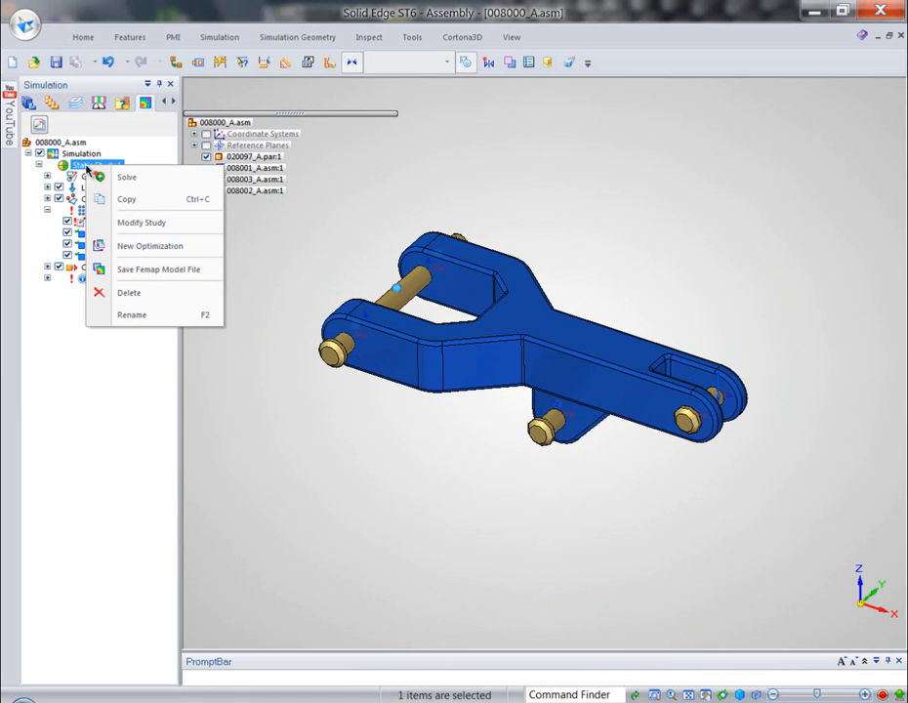
left_click(126, 176)
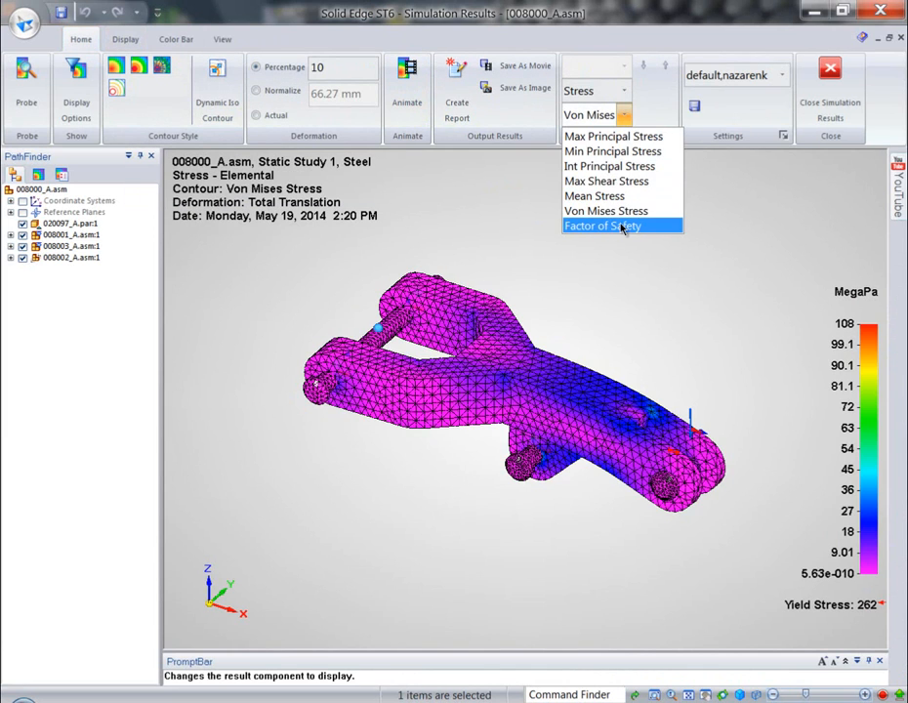
- Switch the result component from Von Mises stress to Factor of Safety
left_click(602, 225)
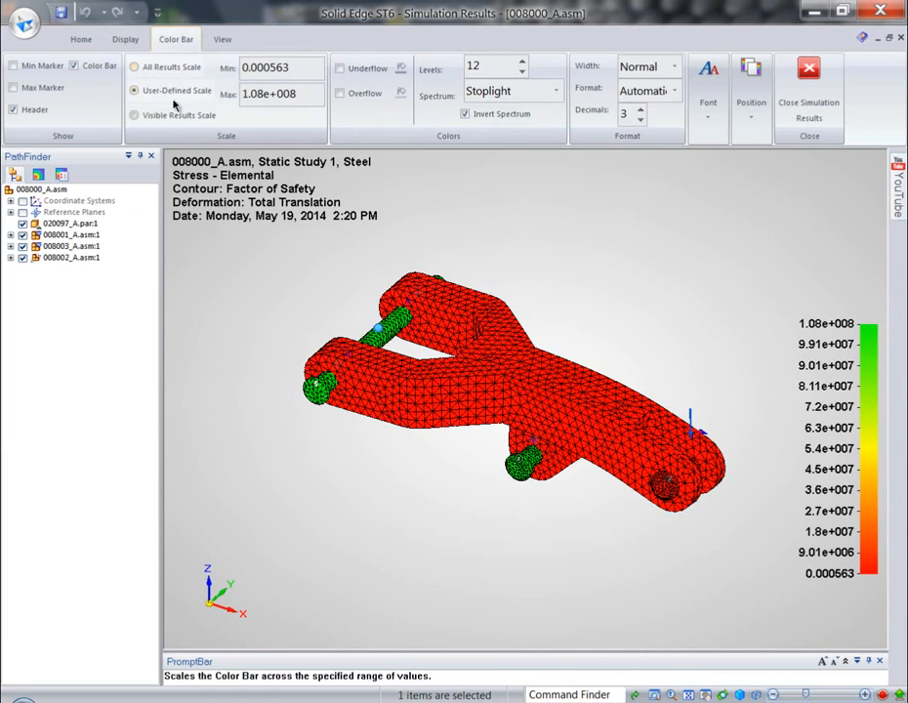